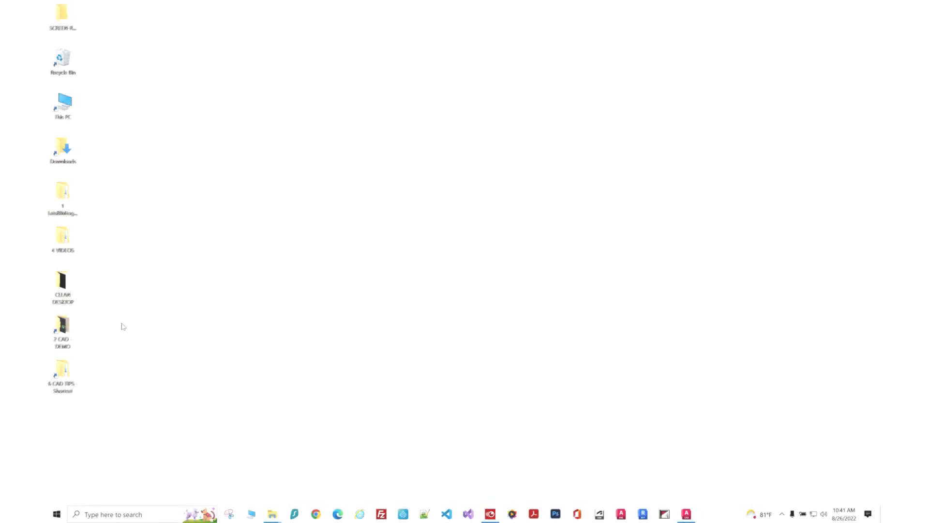
mouse_move(63, 326)
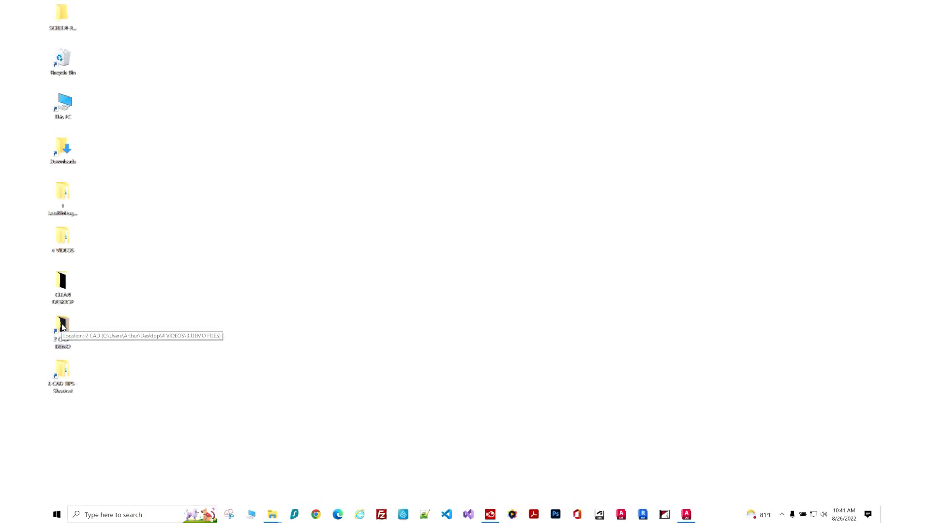
Step: Open the 2 CAD DEMO shortcut and select the 1 MY LISP and 2 OTHERS LISP folders
double_click(62, 325)
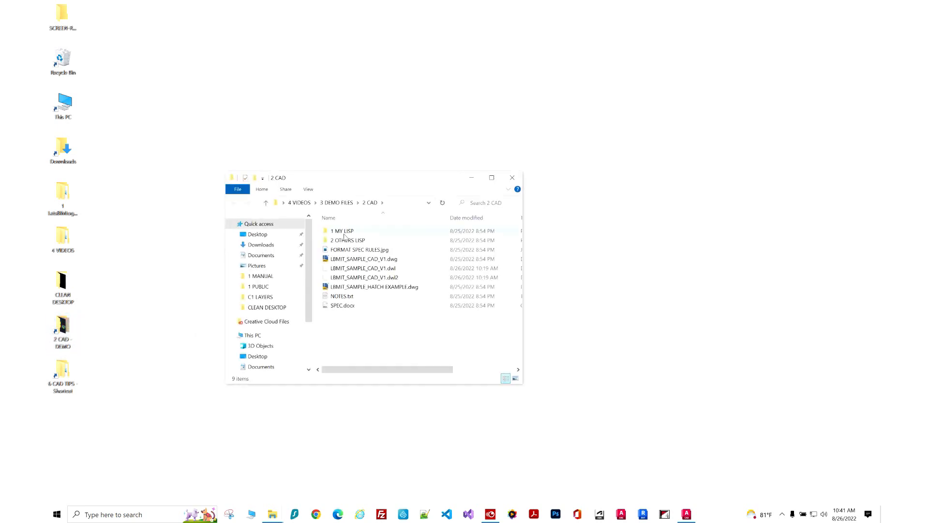
left_click(342, 231)
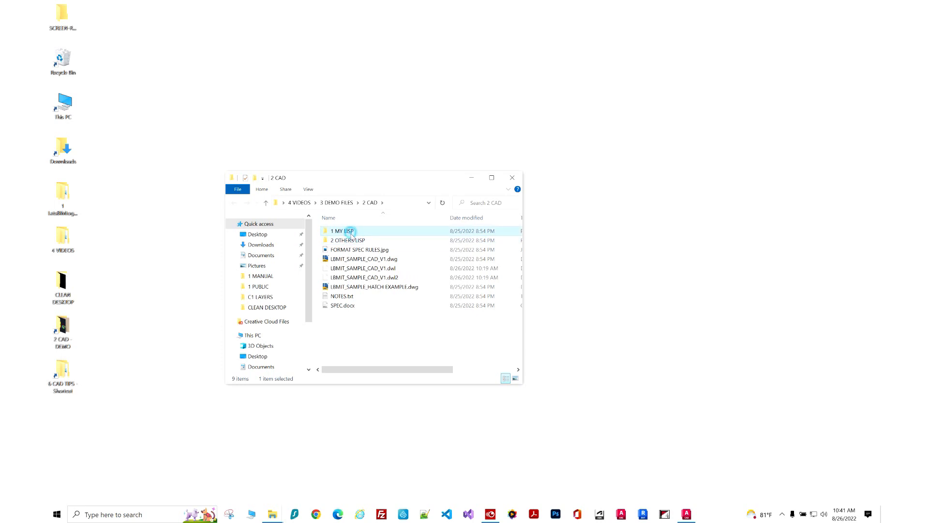
left_click(347, 240)
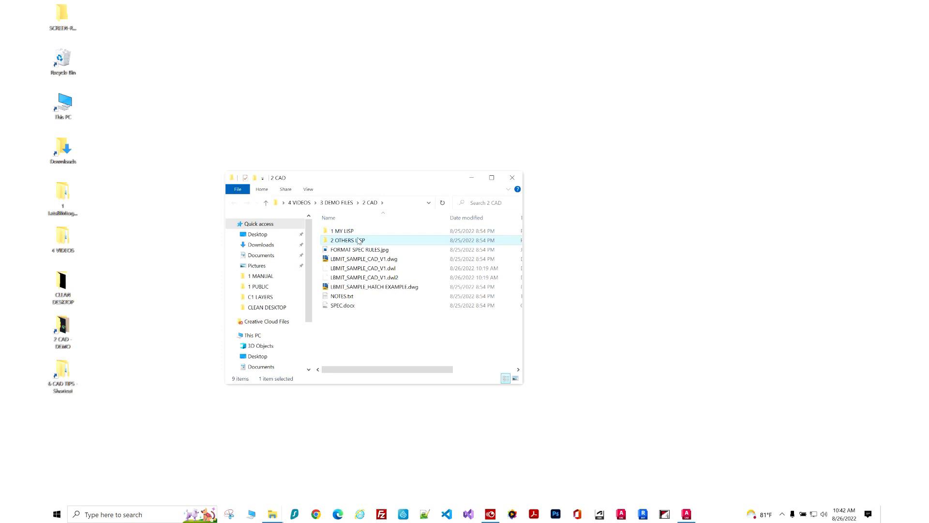
Step: Open 2 OTHERS LISP, scroll through the HatchMaker LISP code in Notepad, and close it
double_click(347, 240)
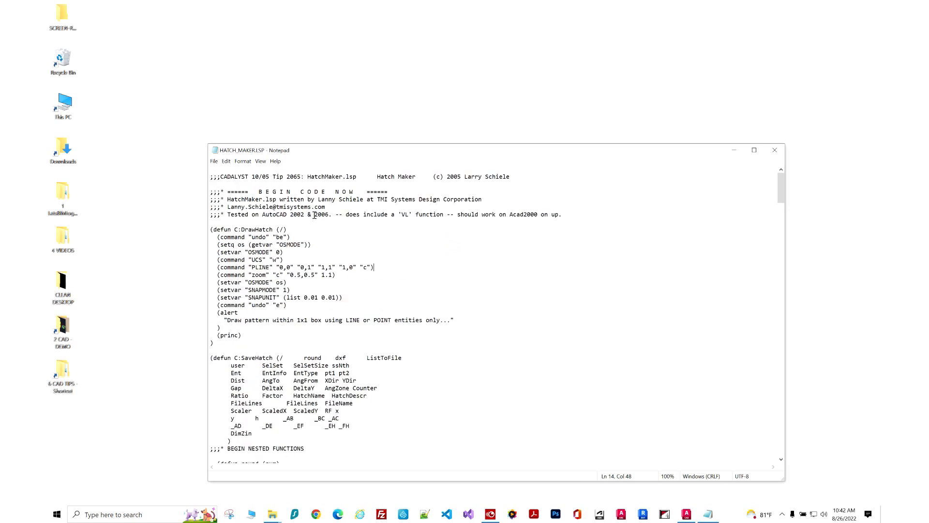
left_click(300, 207)
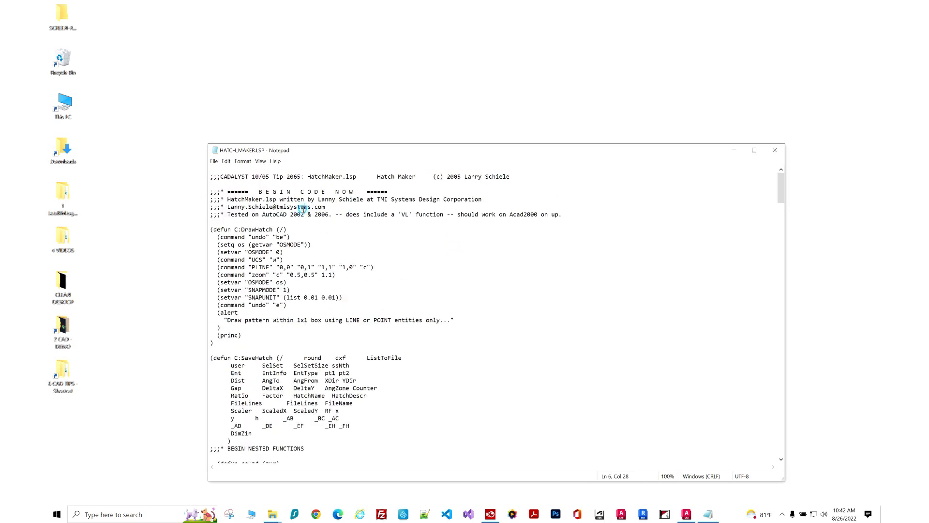
scroll("down", 3)
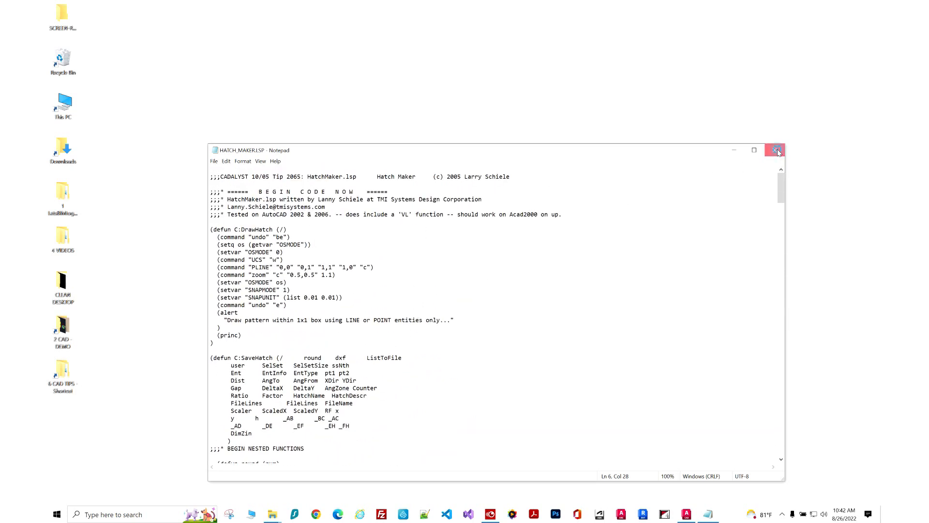
left_click(775, 150)
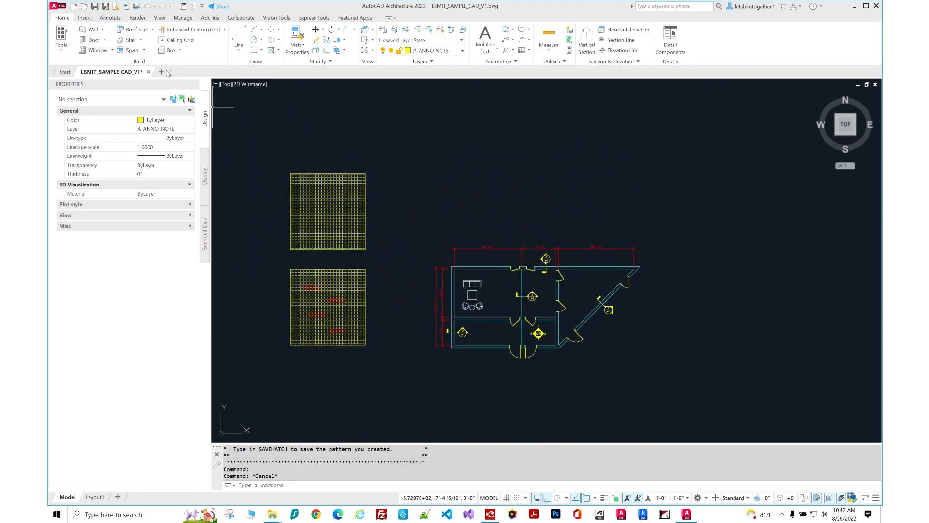
Step: Start a new blank drawing and load HATCH_MAKER.LSP through APPLOAD
left_click(164, 72)
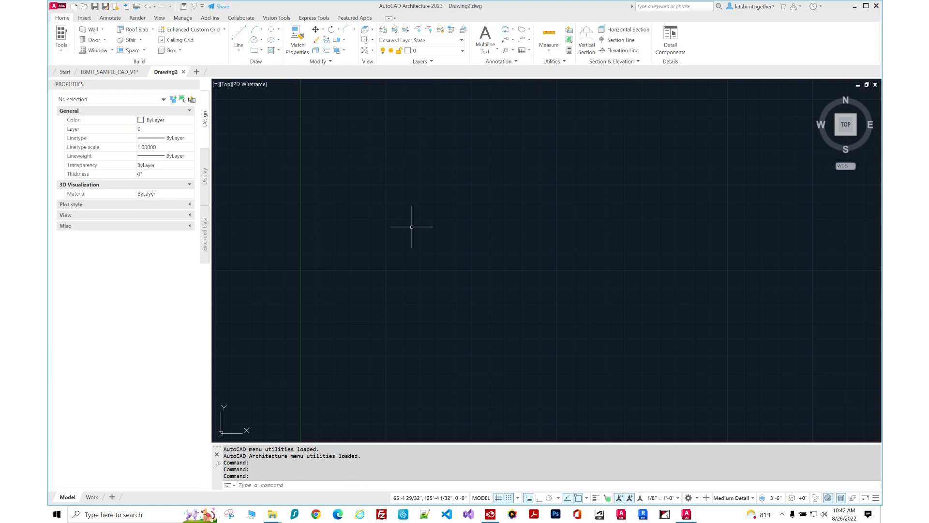
type("A")
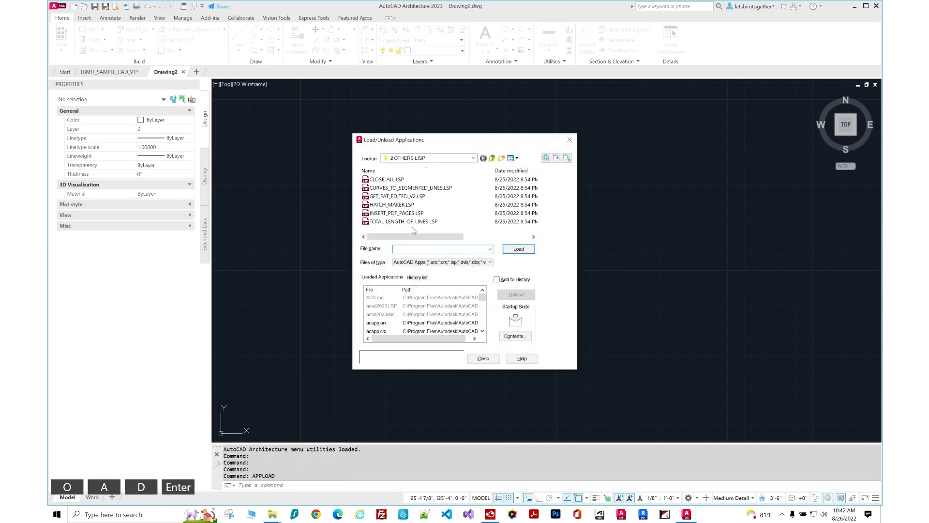
left_click(391, 205)
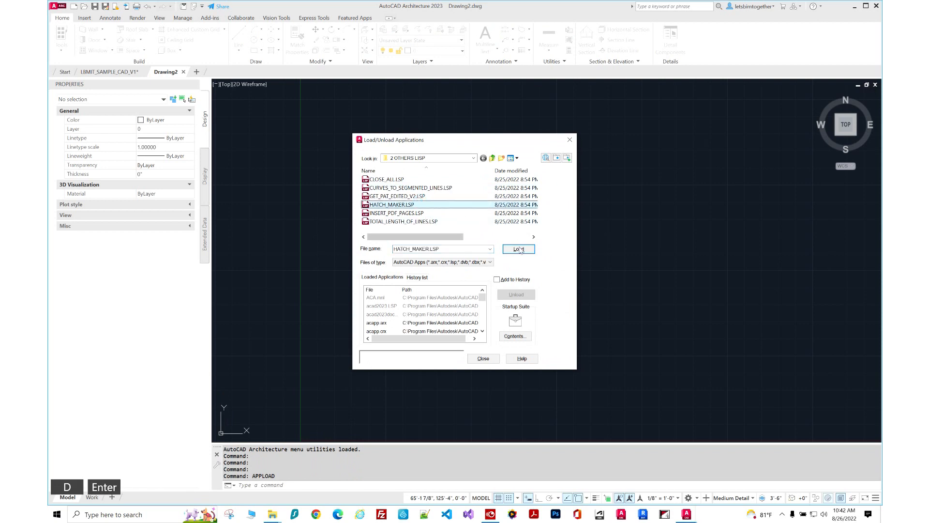
left_click(518, 248)
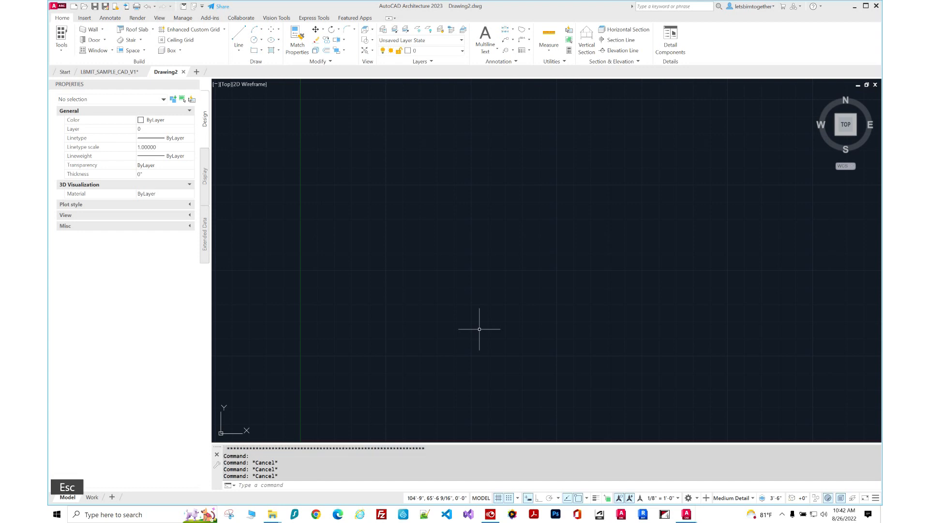
Step: Run DRAWHATCH, dismiss the pattern-box message, and draw three lines inside the 1x1 box
type("DRAWHA")
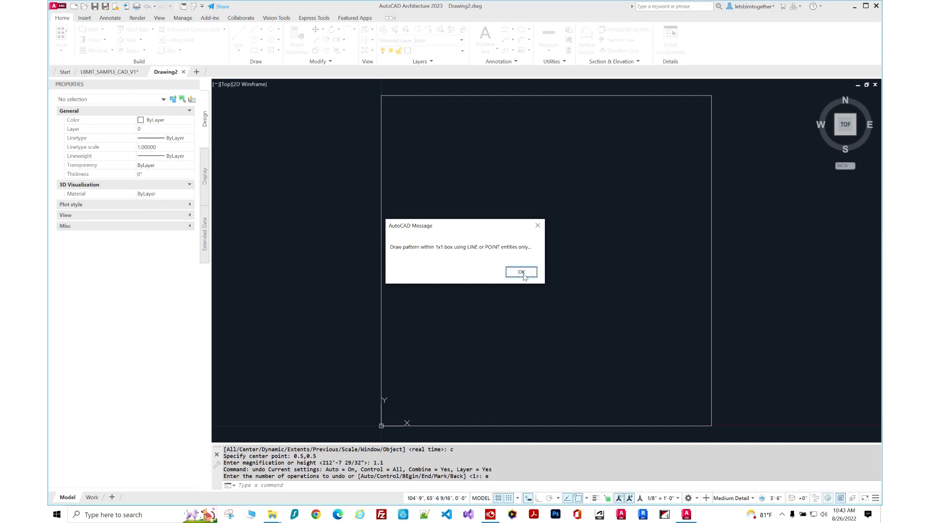
left_click(521, 272)
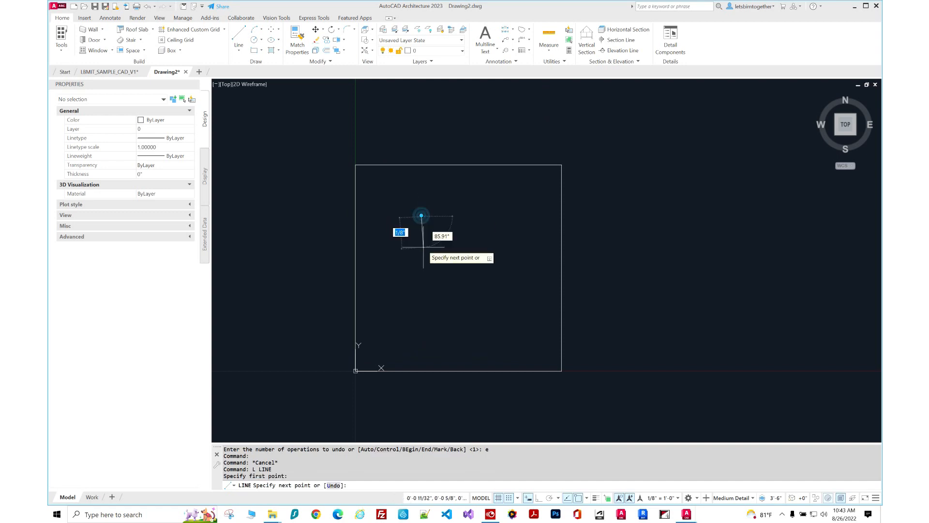
key("Escape")
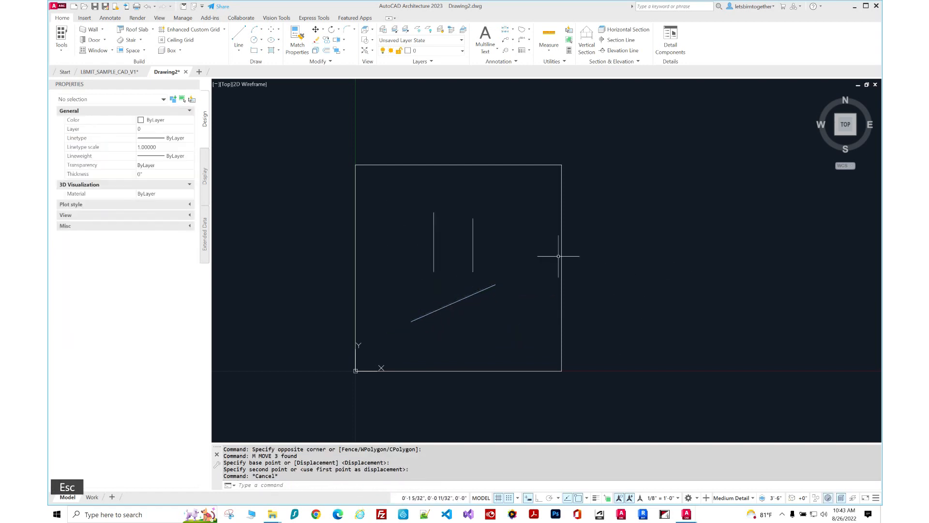
mouse_move(421, 238)
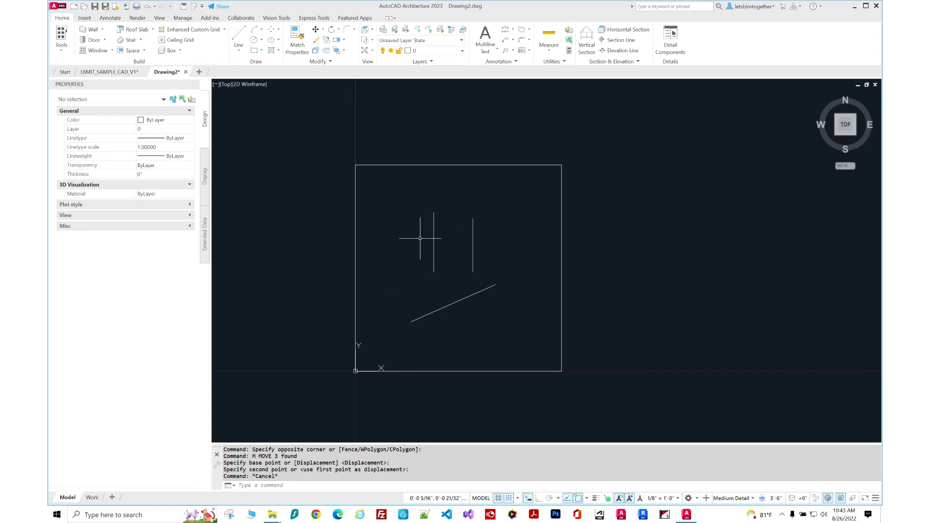
Step: Run SAVEHATCH and enter ZZZZEBRA as the pattern description
type("SAVE")
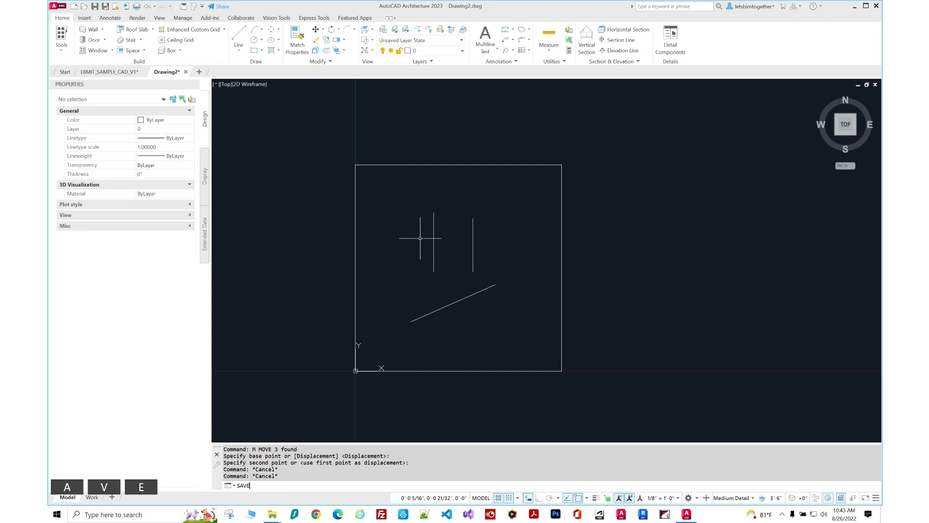
type("SAVEHATCH")
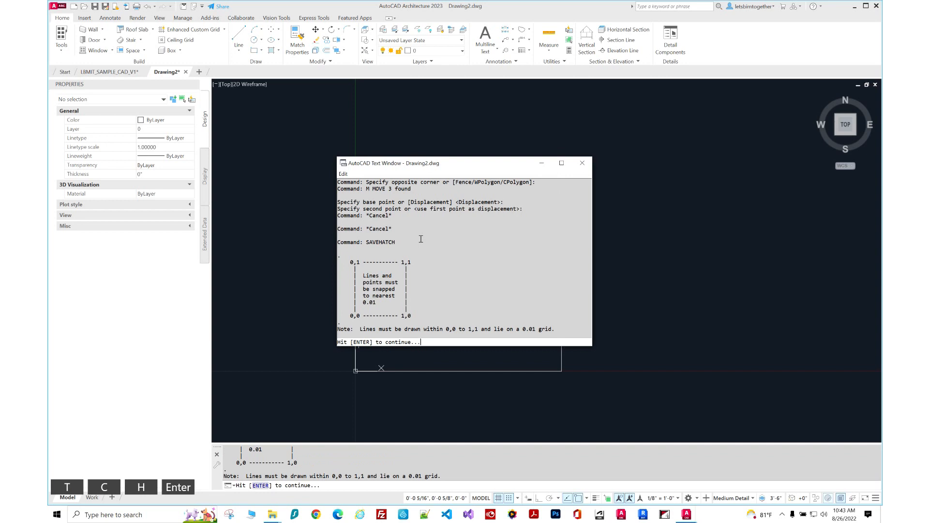
key("Enter")
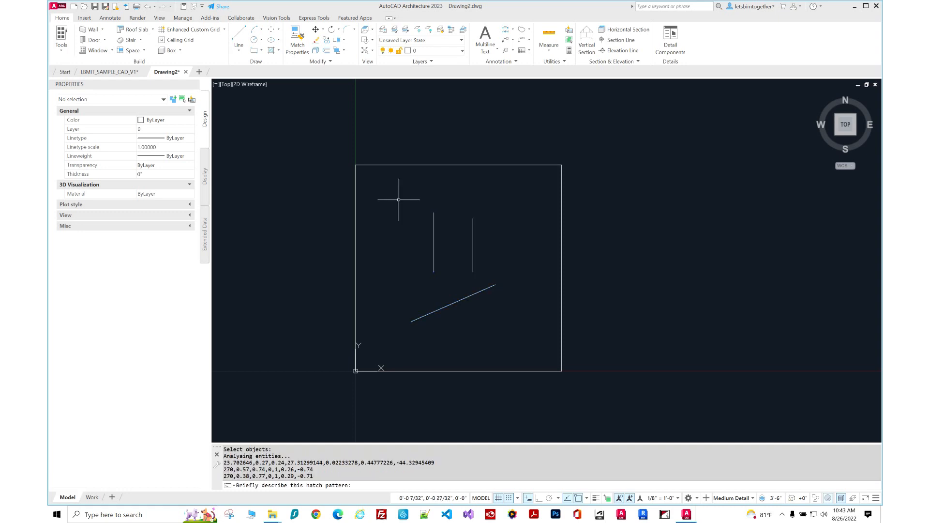
type("z")
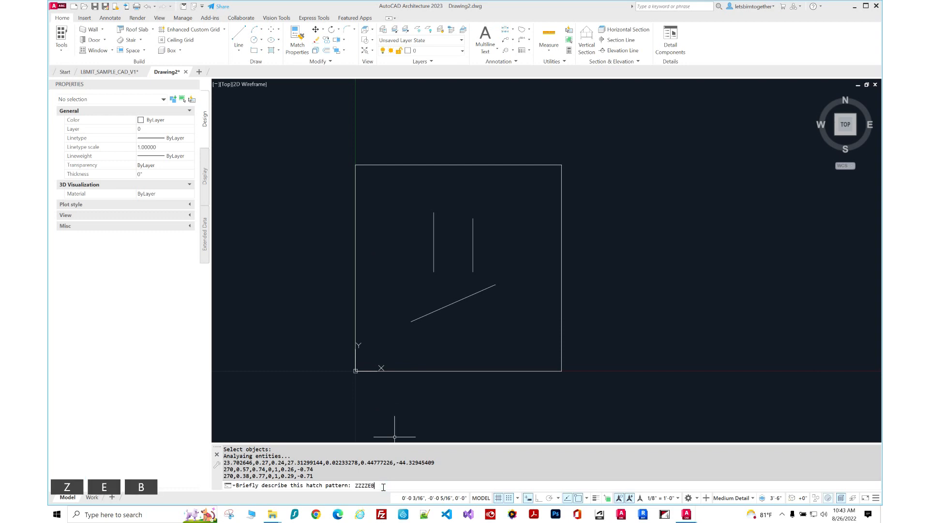
type("BRA")
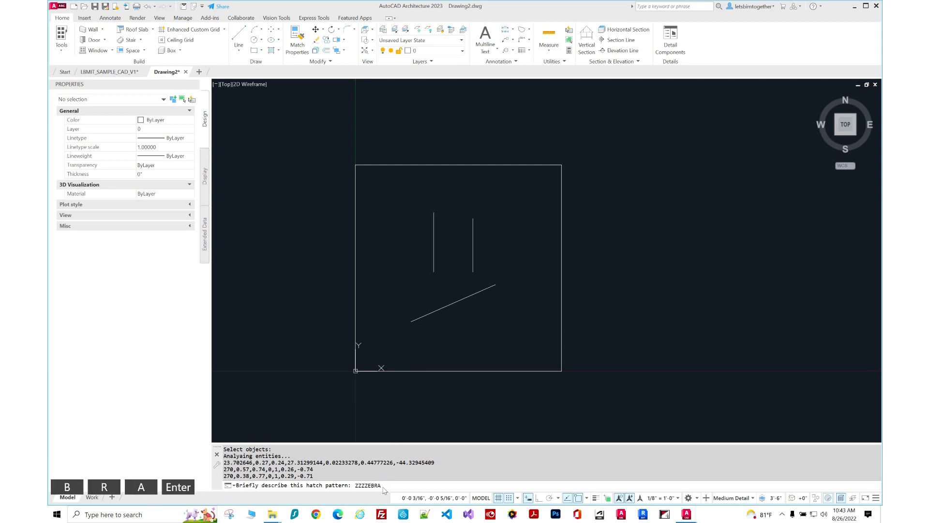
key("Enter")
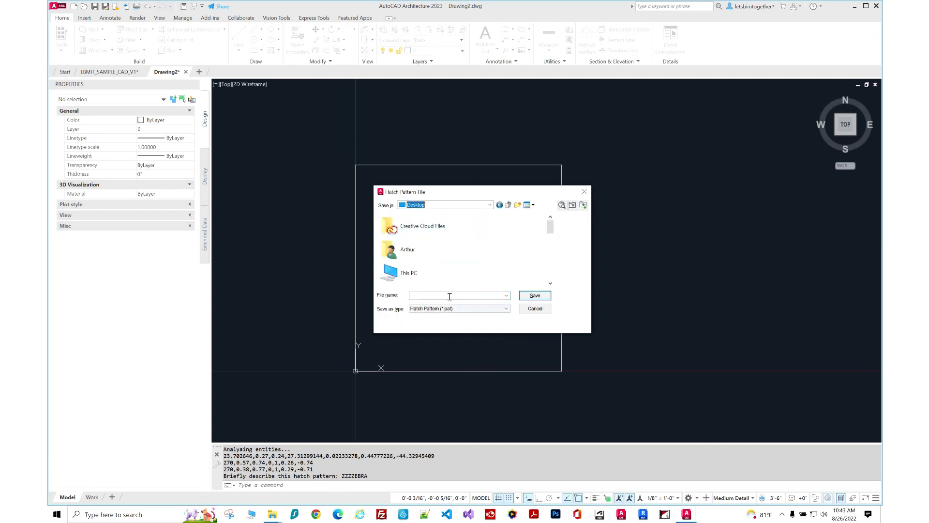
Step: Save the pattern file as ZZZZEBRA on the Desktop
type("ZZZ")
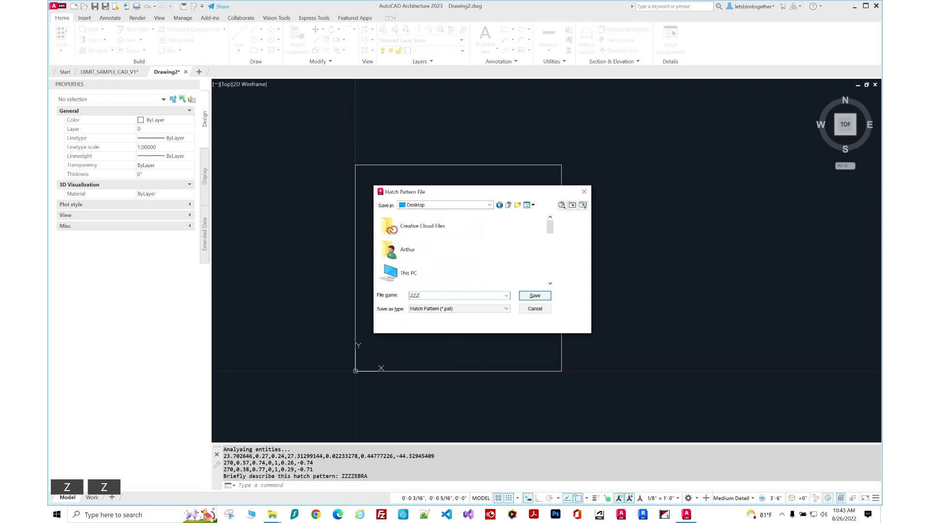
type("ZEBRA")
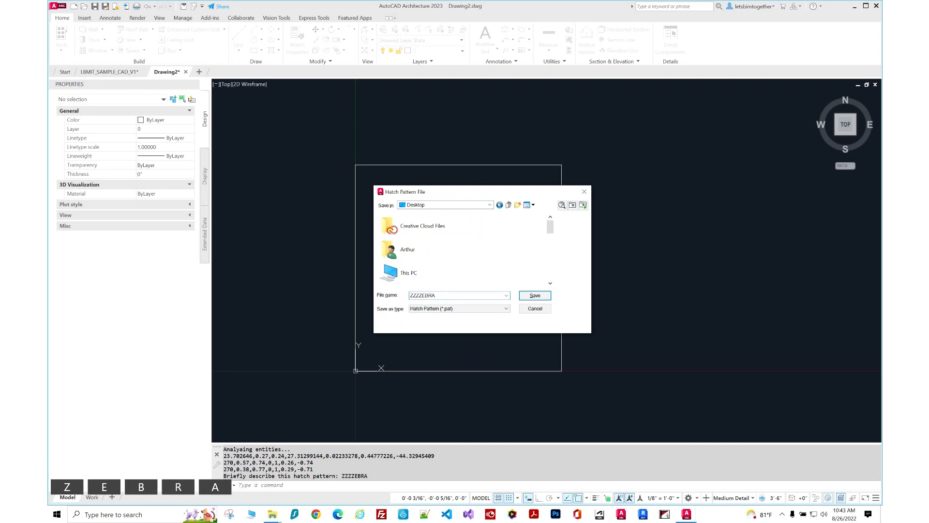
left_click(534, 296)
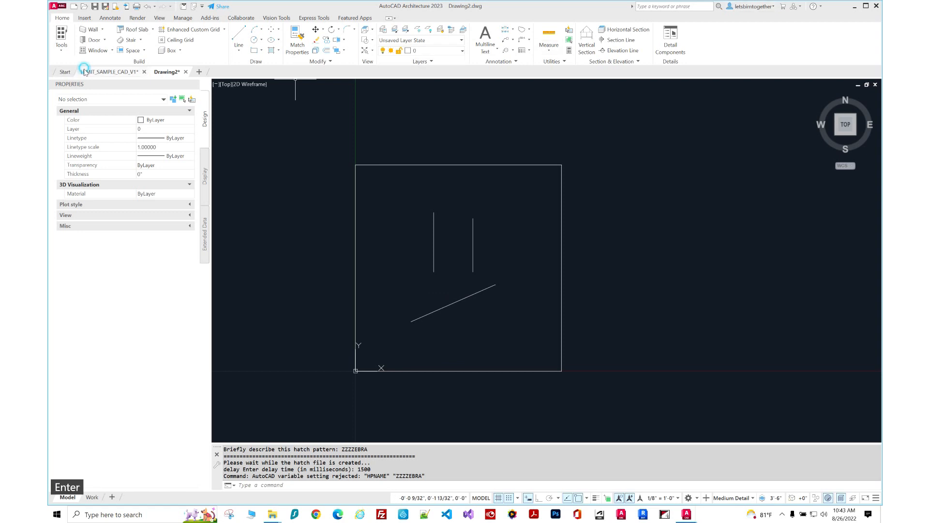
Step: Switch to the LBMIT_SAMPLE_CAD_V1 drawing tab
left_click(107, 71)
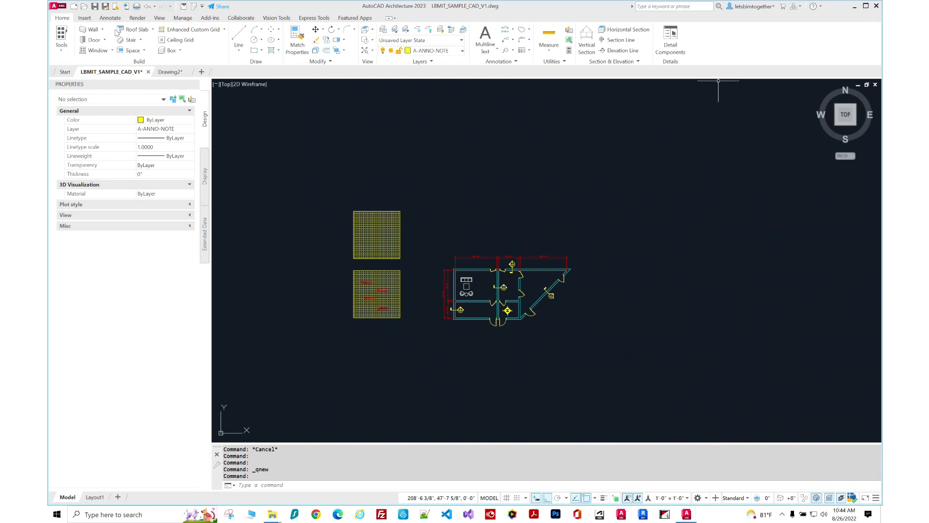
mouse_move(97, 33)
type("OPTIONS")
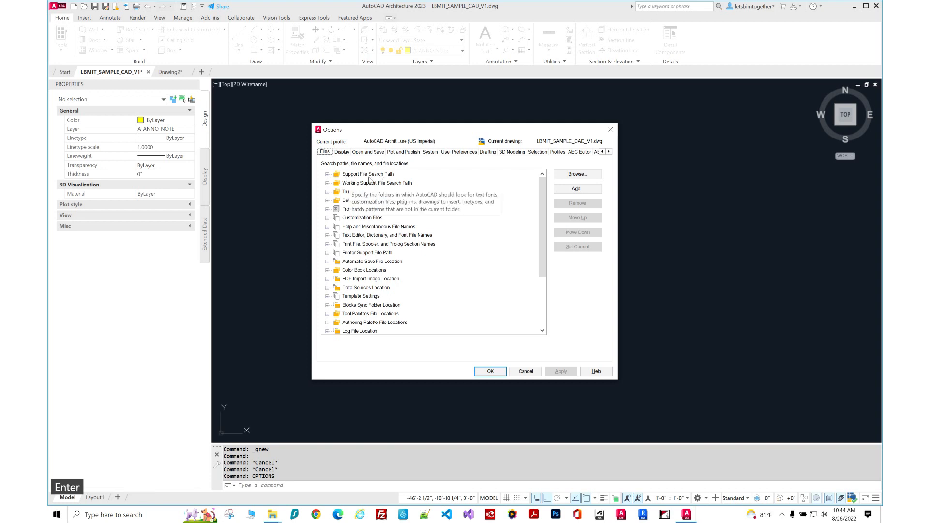
Step: In Options Files, expand Support File Search Path and select its last entry
left_click(327, 174)
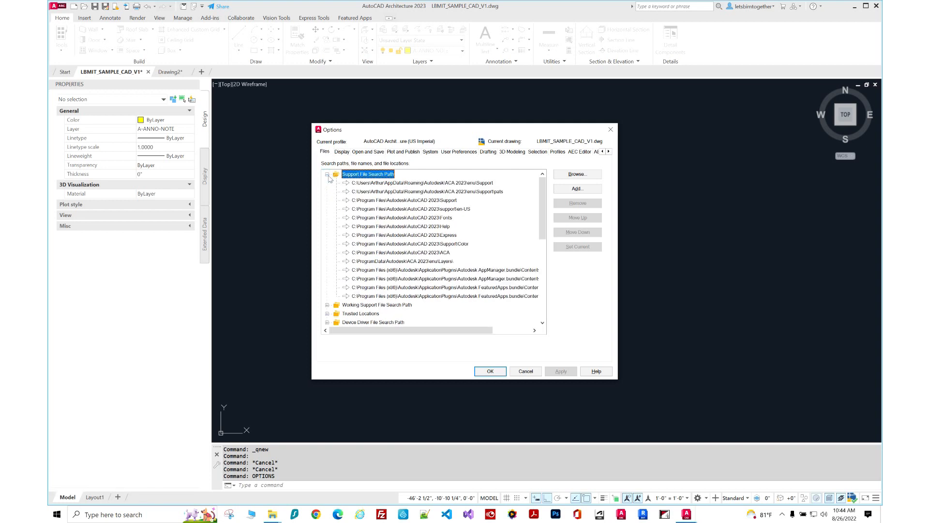
left_click(426, 191)
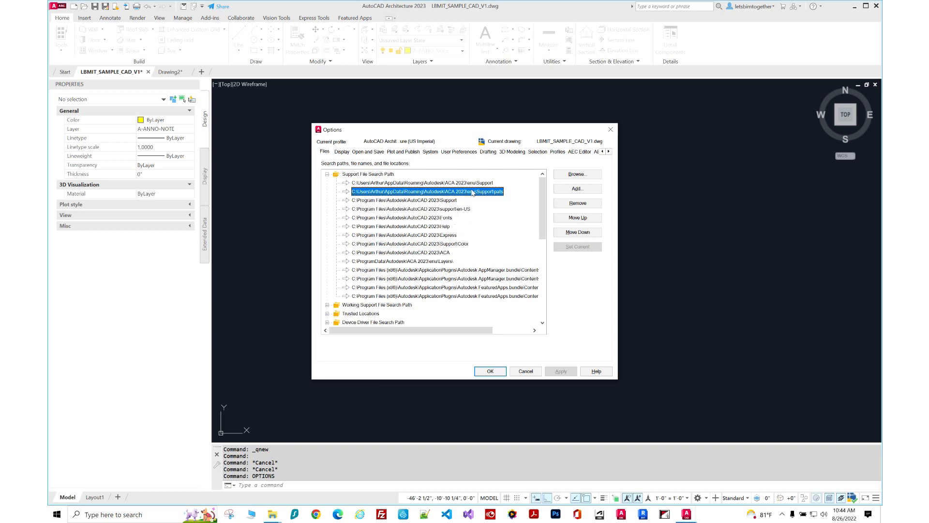
mouse_move(502, 195)
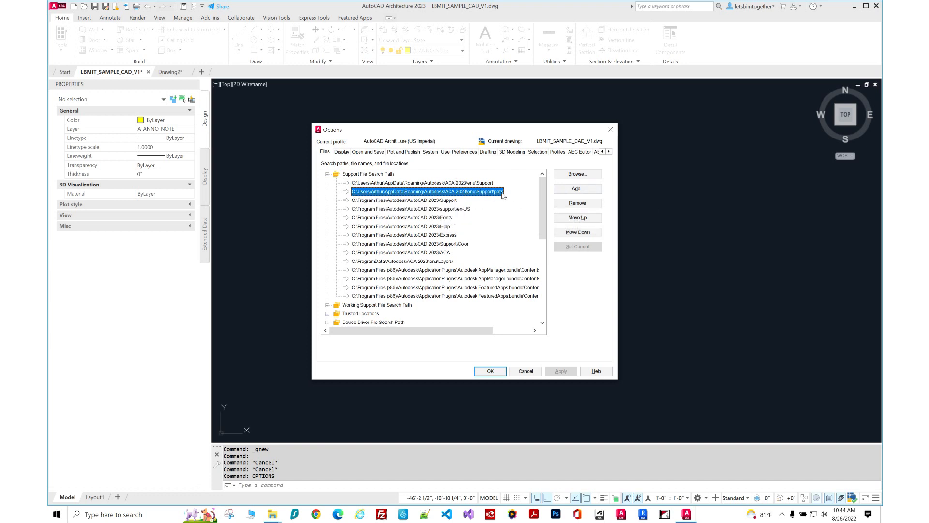
mouse_move(397, 200)
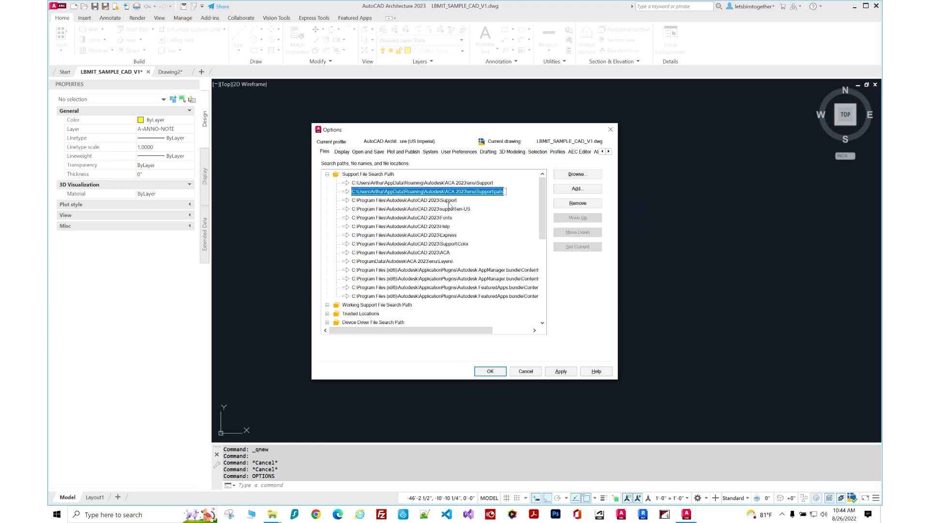
left_click(445, 269)
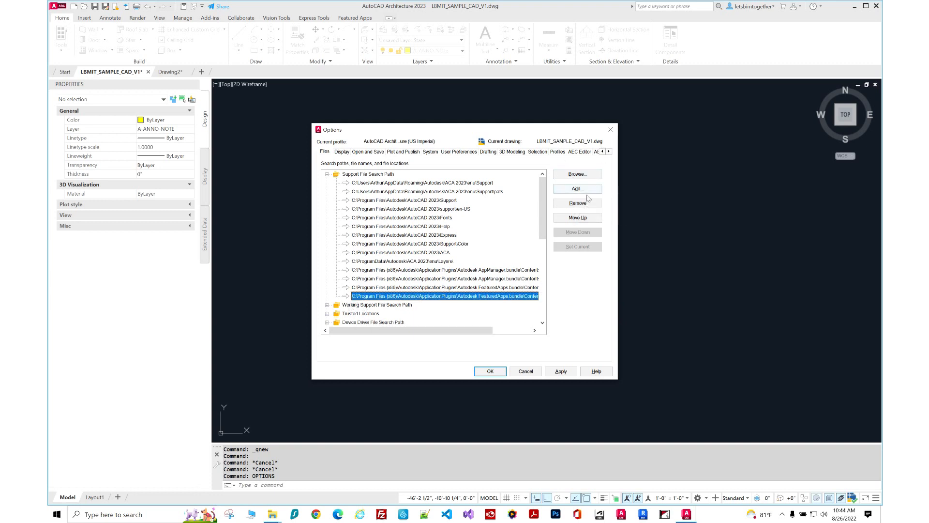
Step: Add a new search path, browse to C:, and create a folder named PATS
left_click(577, 188)
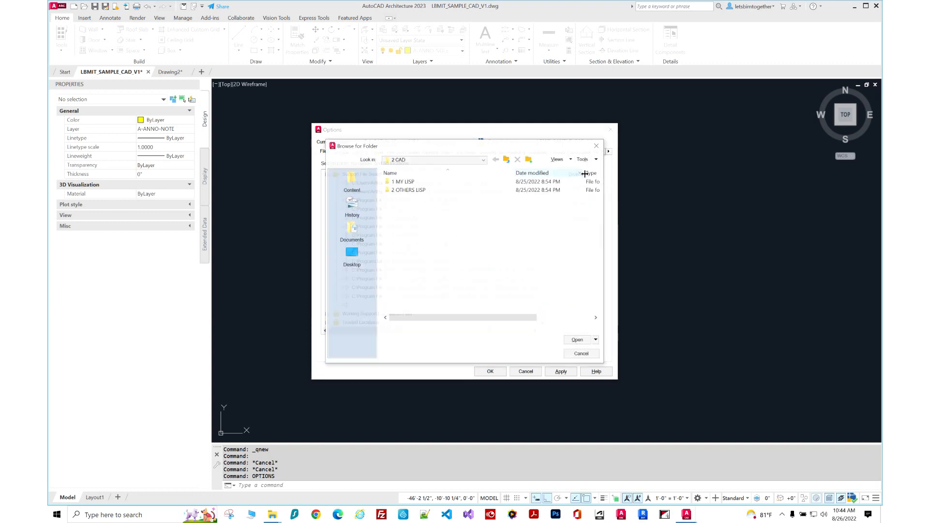
left_click(481, 159)
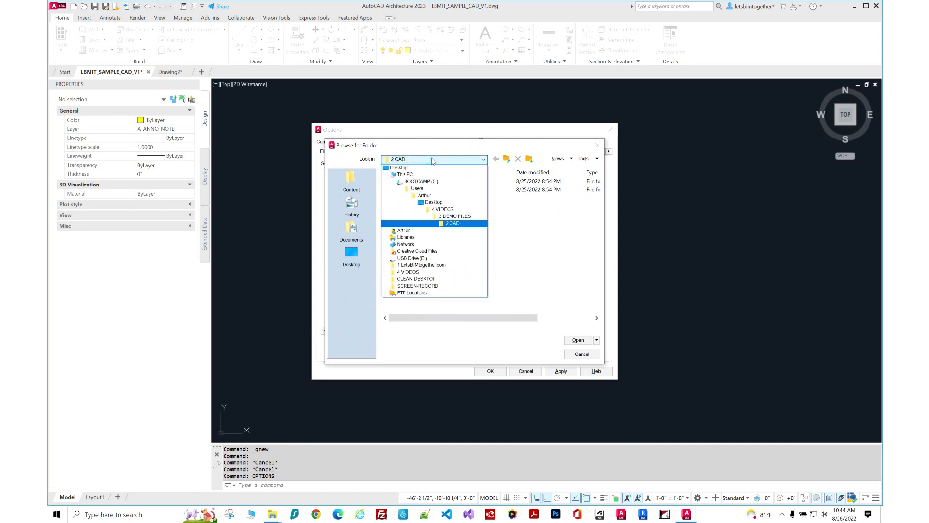
left_click(420, 181)
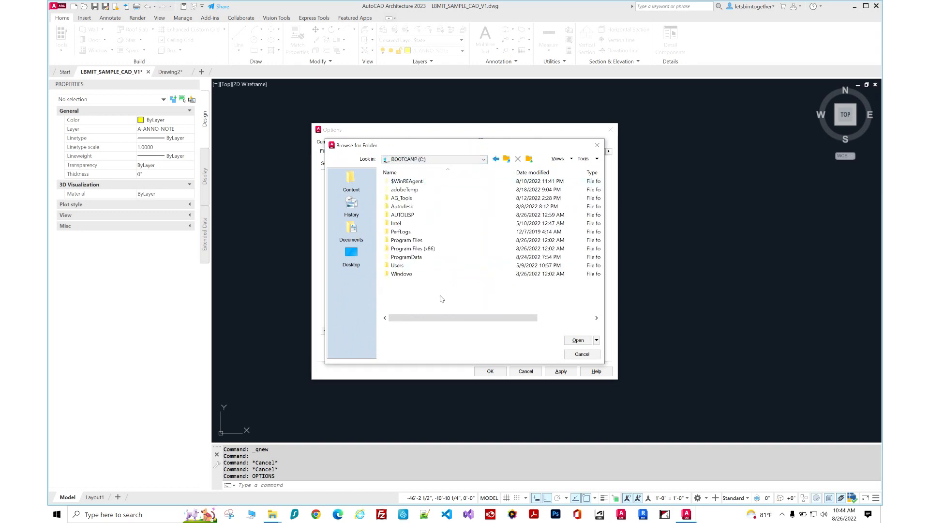
left_click(529, 159)
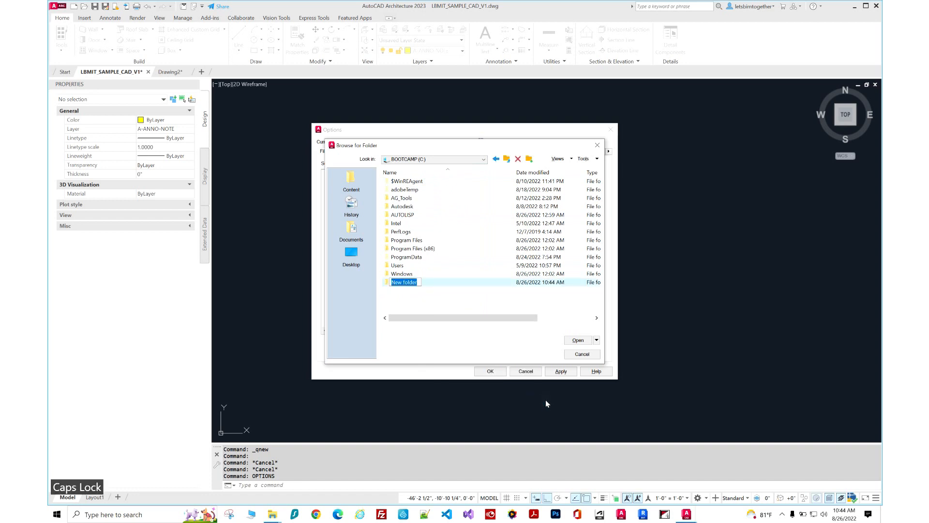
type("ha")
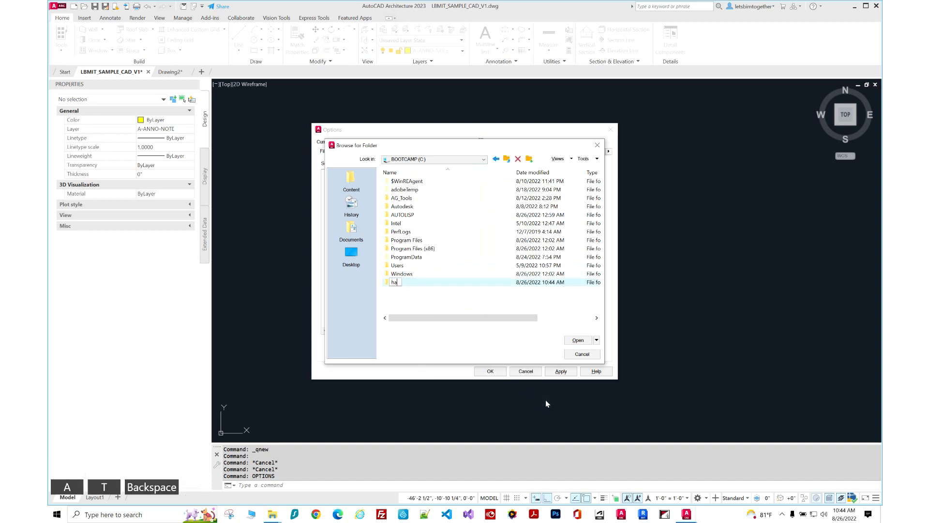
type("PATS")
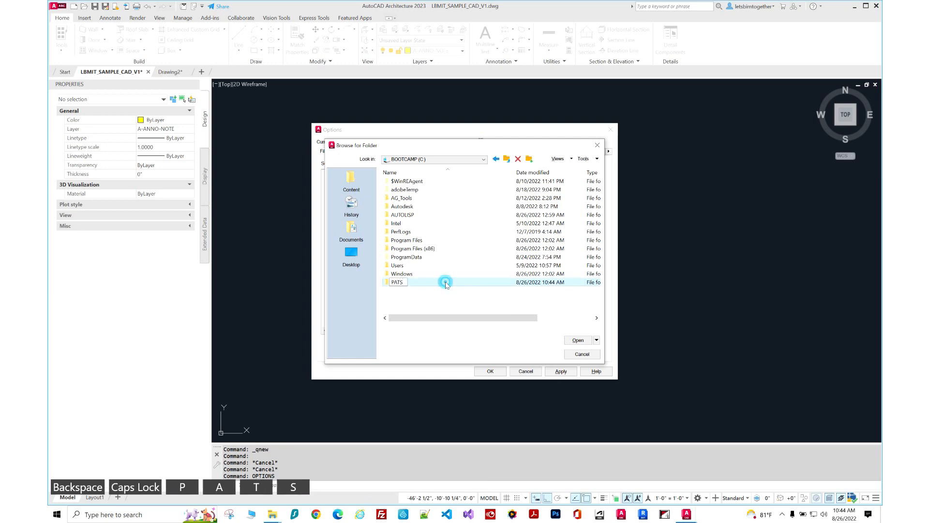
left_click(578, 340)
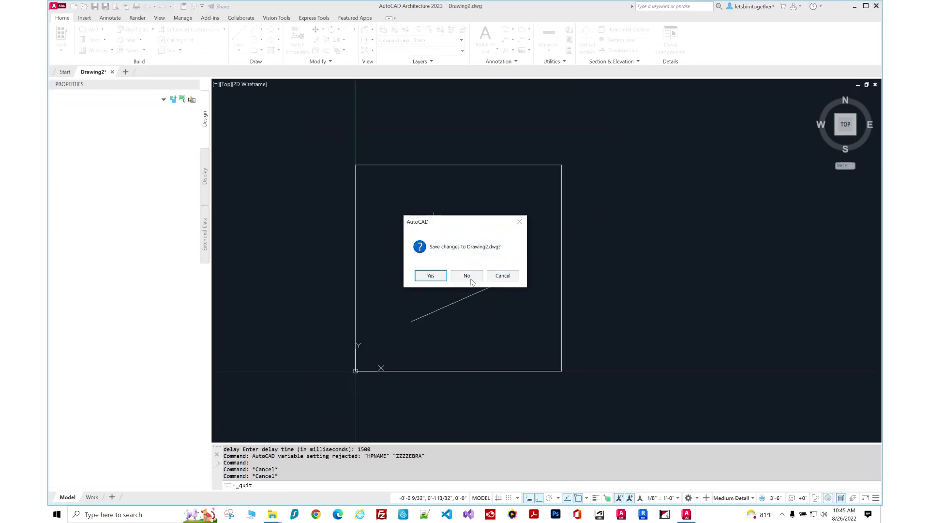
Step: Quit AutoCAD, declining to save Drawing2.dwg
left_click(466, 275)
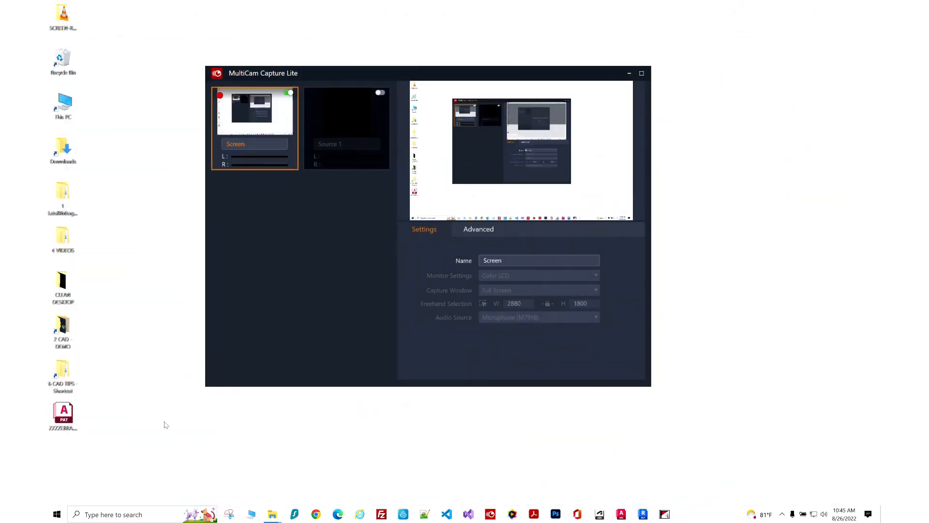
Step: Drag ZZZZEBRA.pat into Notepad++ and review its pattern definition lines
left_click(629, 73)
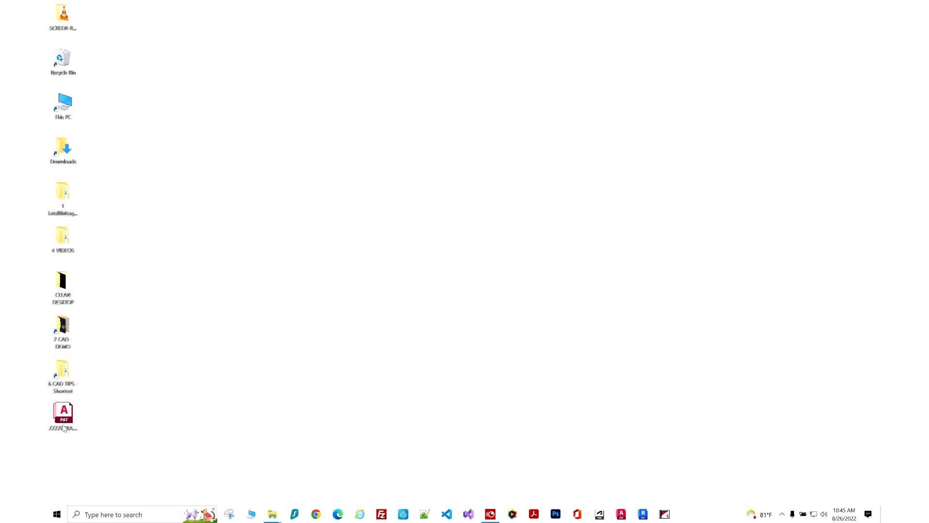
left_click_drag(63, 415, 557, 240)
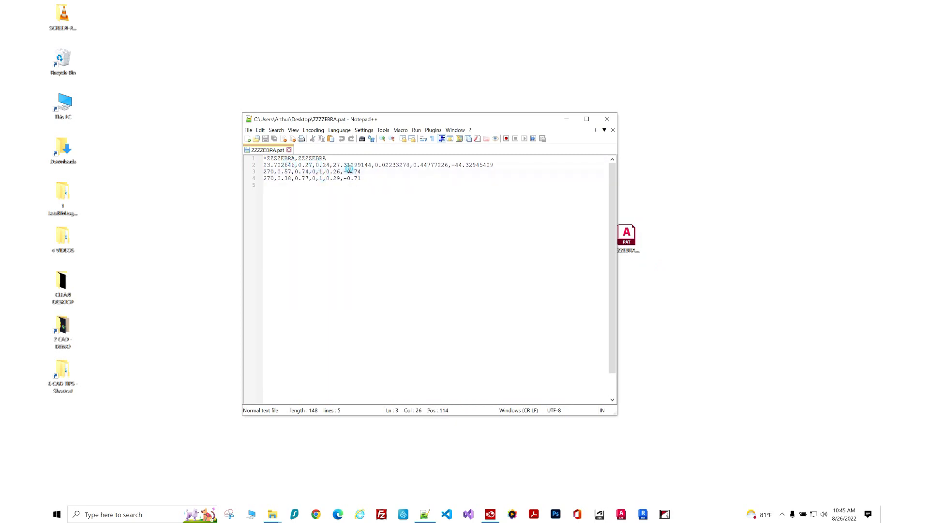
key("ctrl+a")
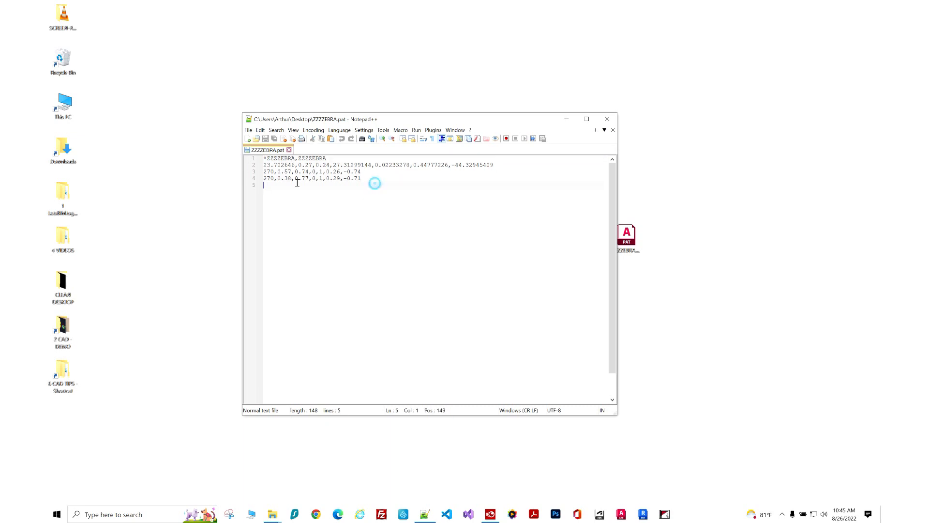
key("ctrl+a")
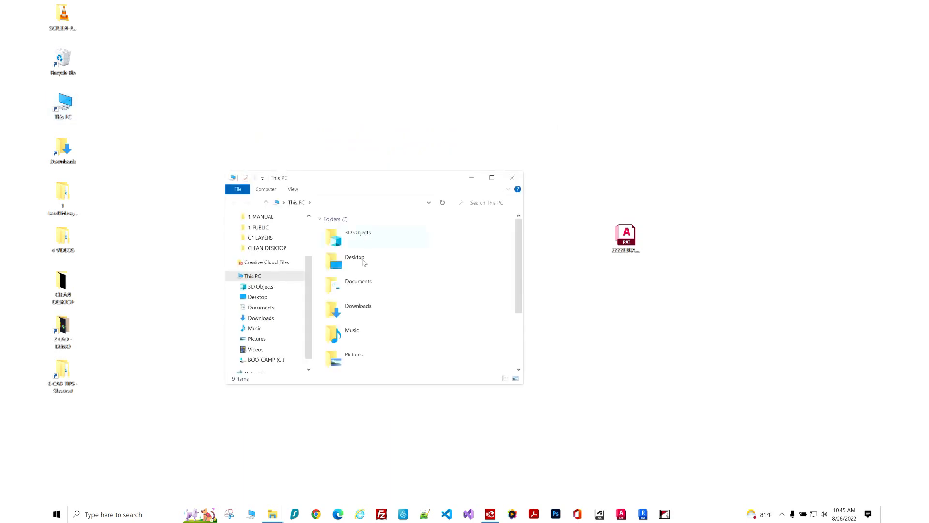
Step: Open C: and the PATS folder to confirm ZZZZEBRA.pat is there, then close Explorer
double_click(265, 359)
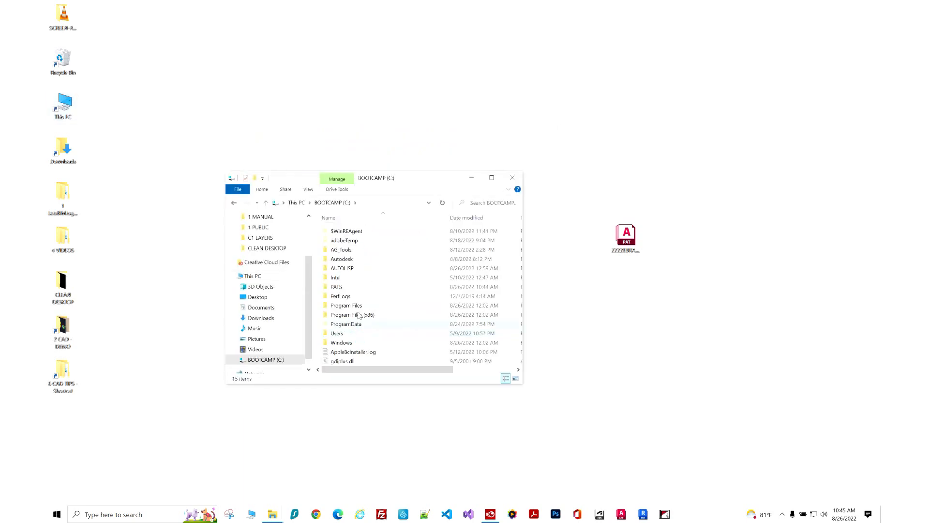
double_click(336, 286)
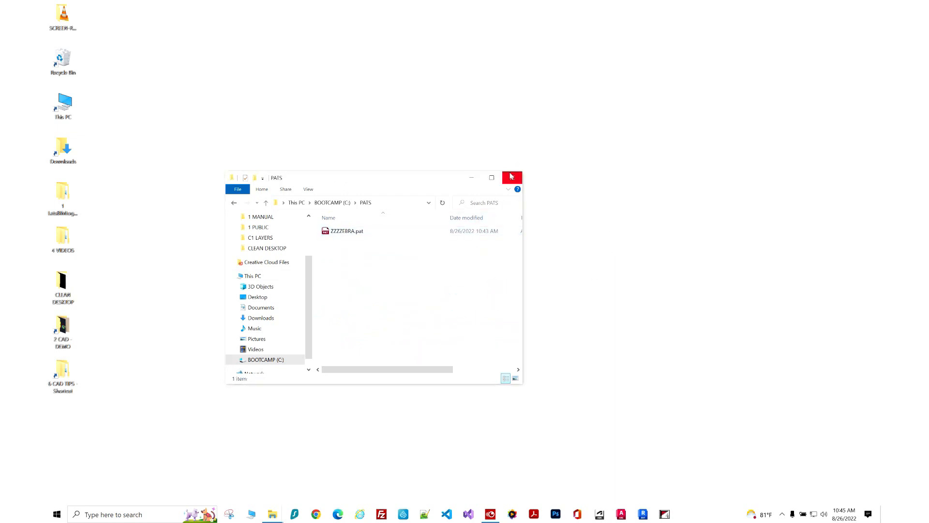
left_click(512, 177)
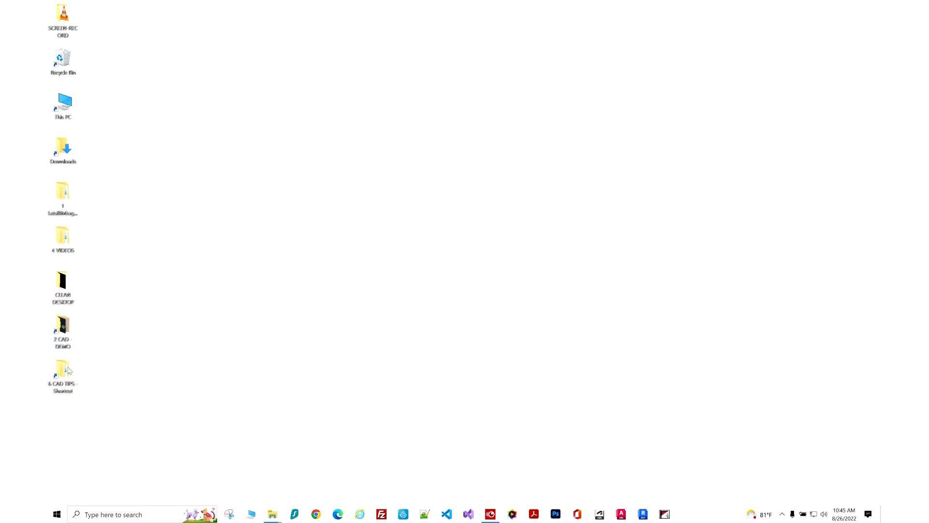
Step: Open LBMIT_SAMPLE_CAD_V1.dwg from the 2 CAD DEMO folder in AutoCAD Architecture
double_click(62, 327)
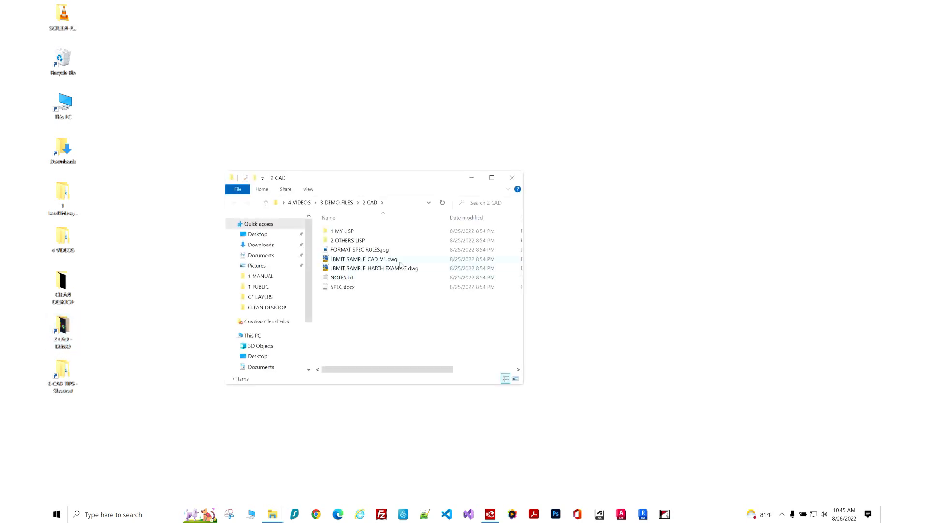
left_click(360, 259)
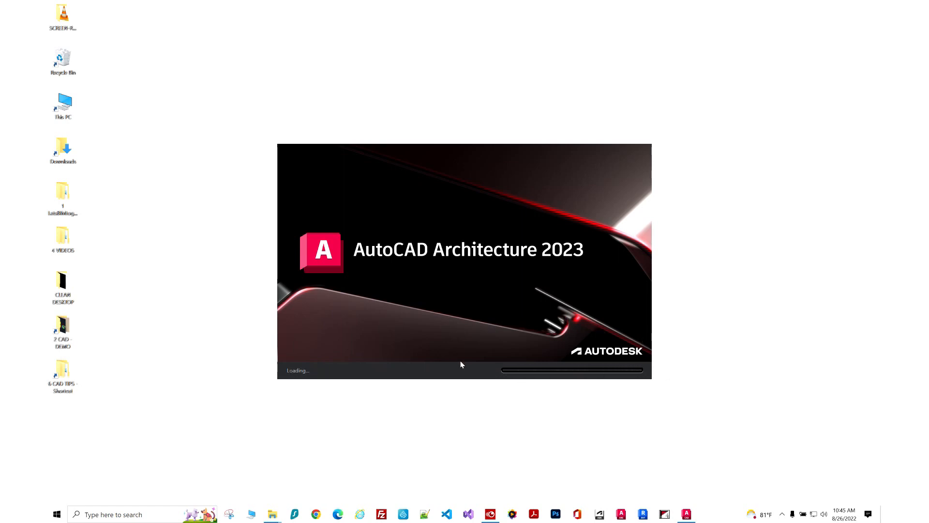
mouse_move(627, 321)
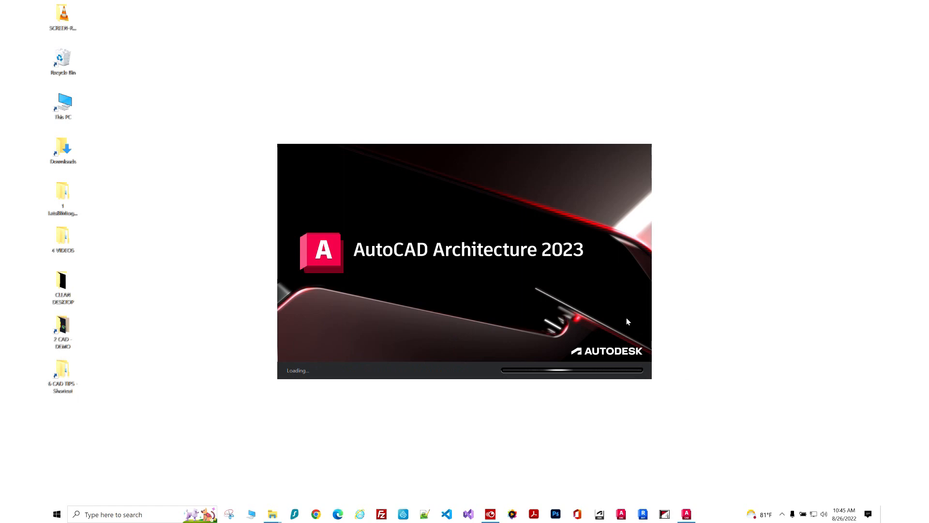
mouse_move(539, 396)
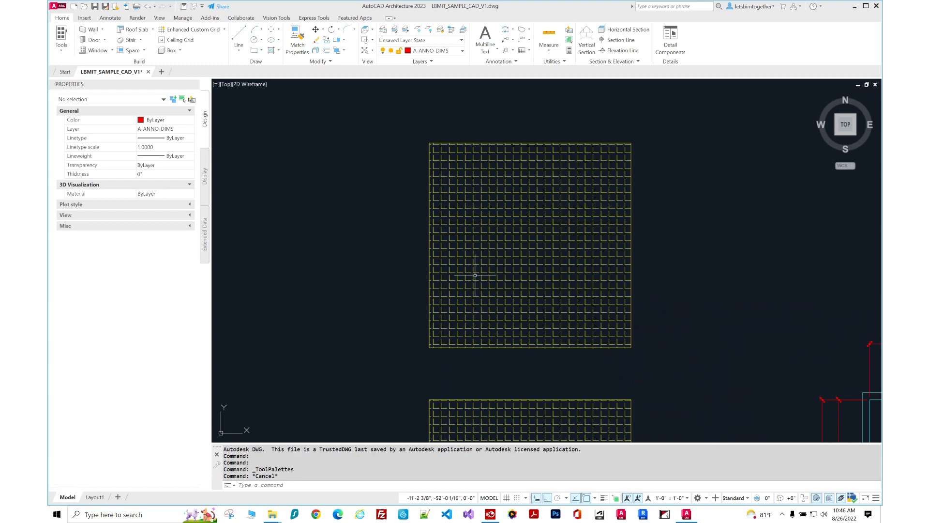
Step: Select the square grid hatch and expand the Pattern gallery to its end, showing ZZZZEBRA
left_click(476, 275)
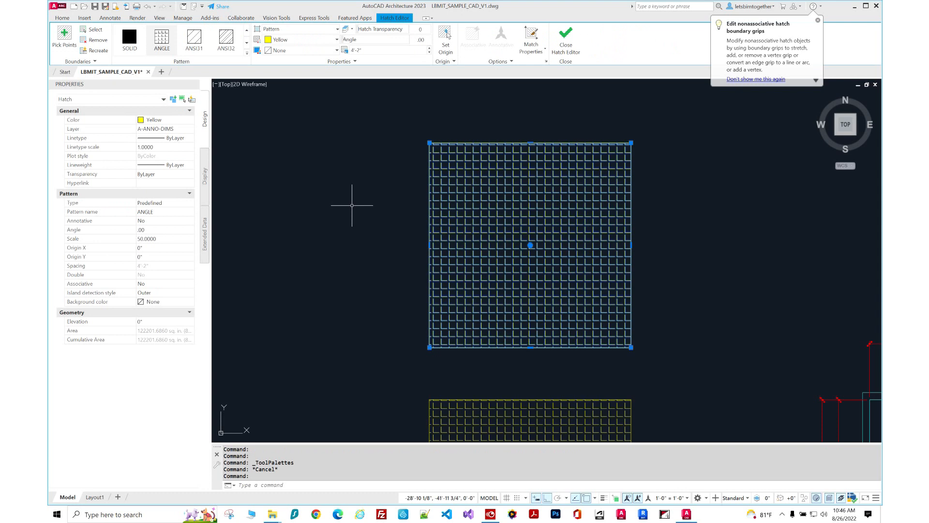
left_click(247, 58)
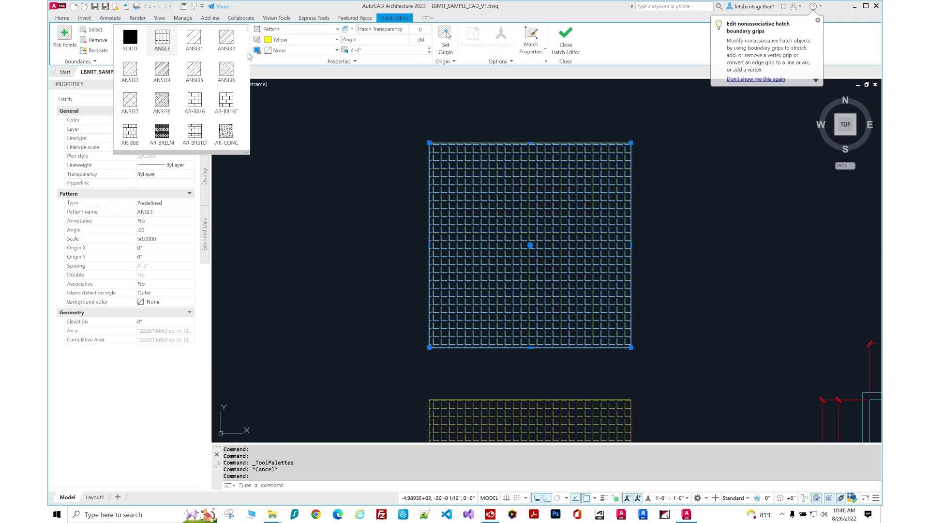
left_click(248, 57)
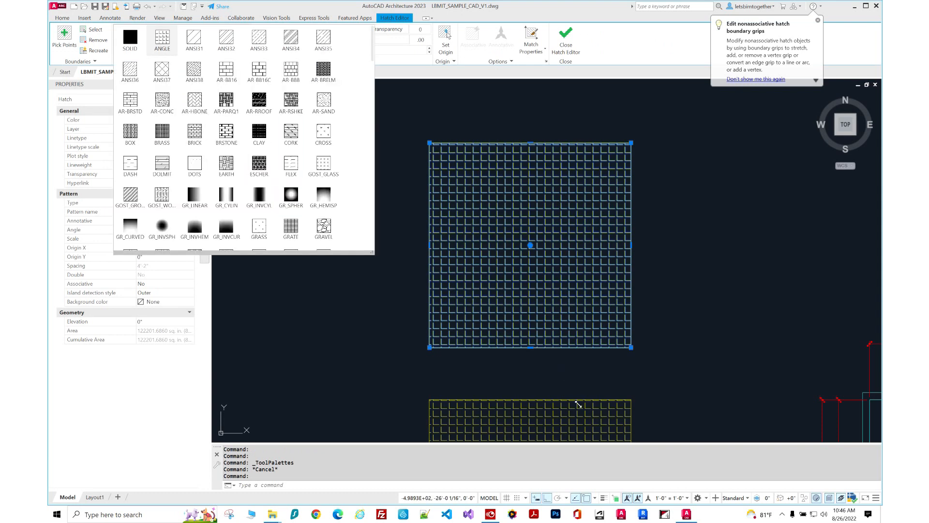
mouse_move(574, 434)
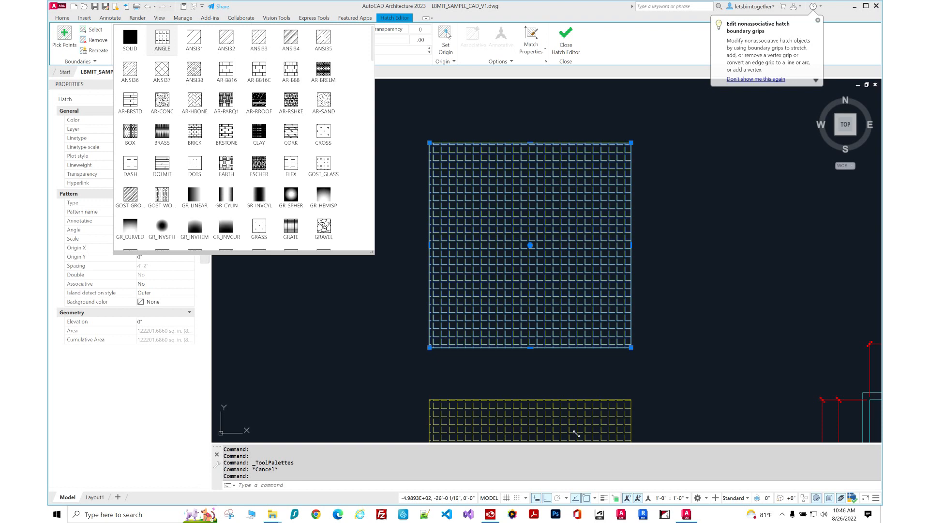
mouse_move(375, 290)
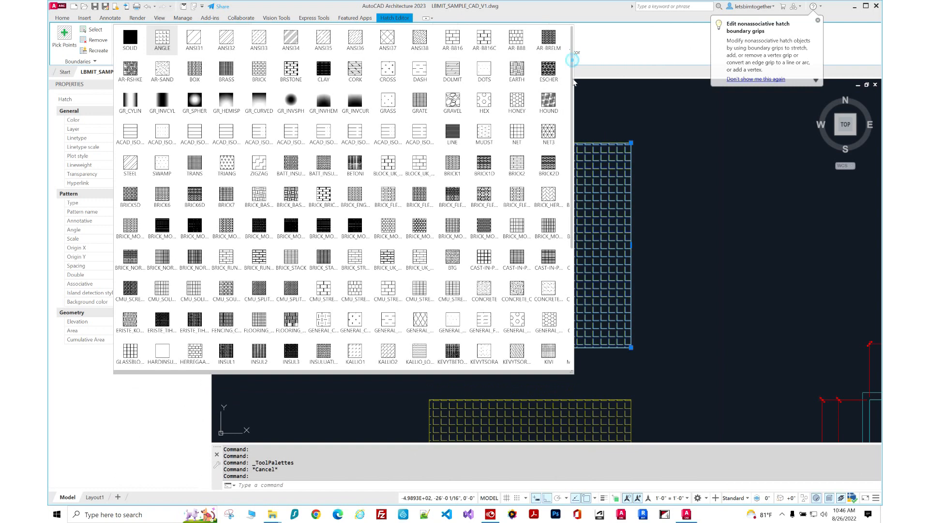
scroll("down", 3)
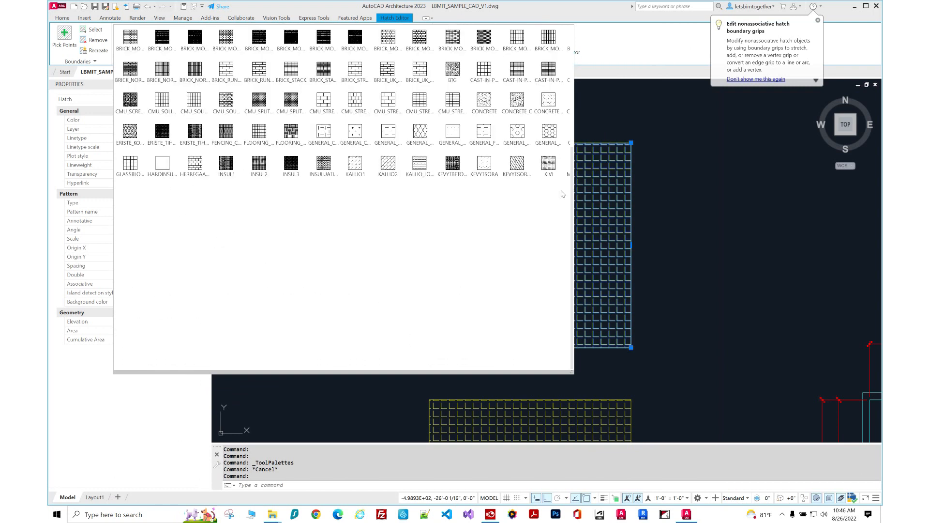
mouse_move(539, 208)
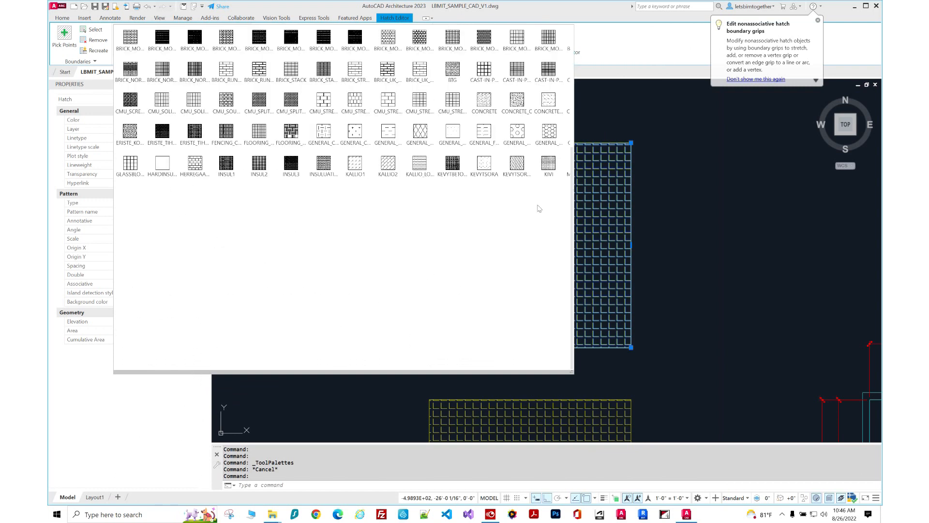
mouse_move(547, 215)
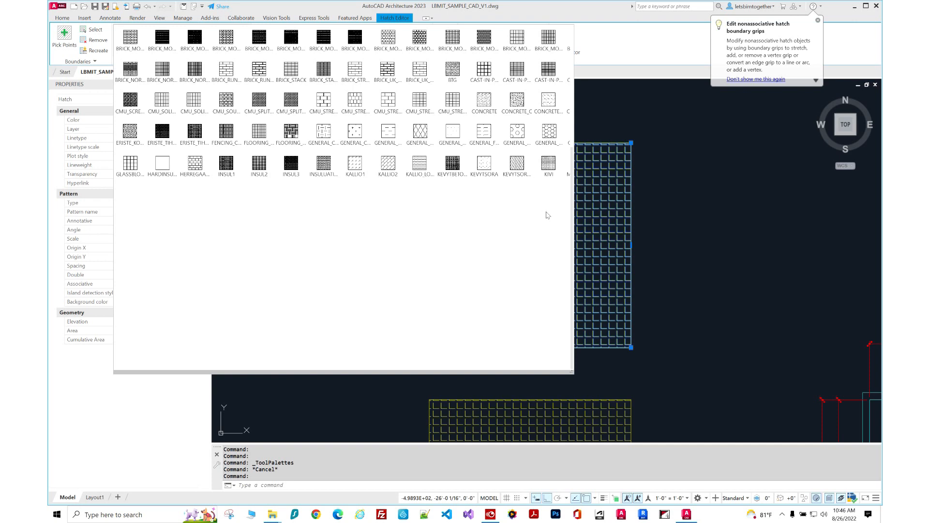
left_click(161, 41)
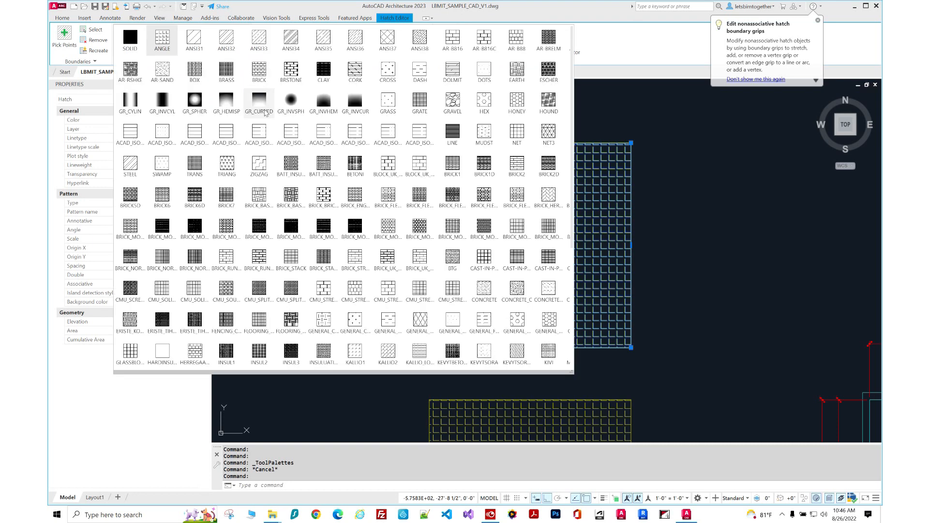
scroll("down", 3)
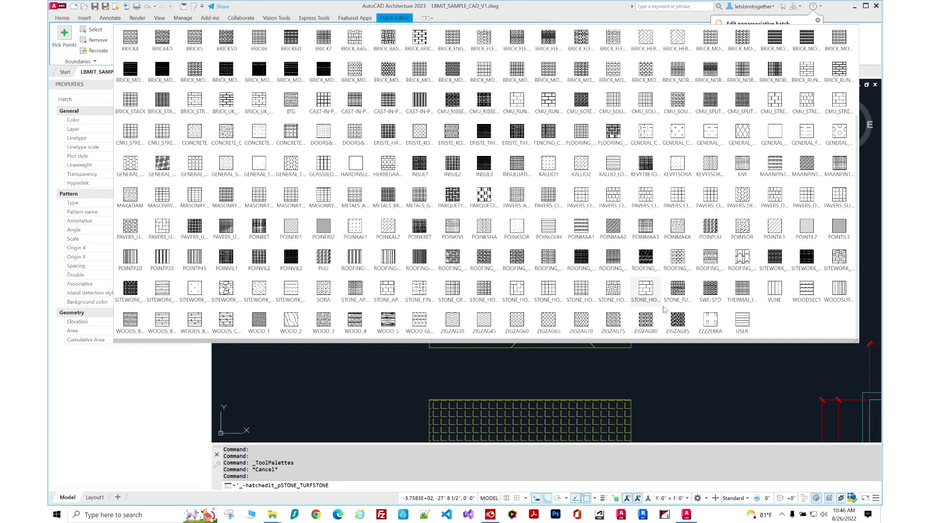
Step: Apply the ZZZZEBRA pattern to the upper square hatch and finish editing
left_click(710, 320)
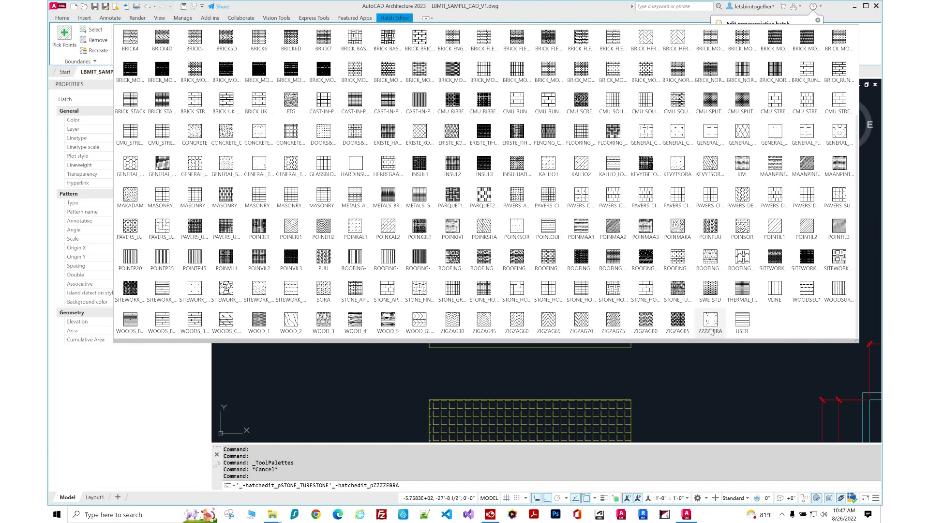
mouse_move(723, 320)
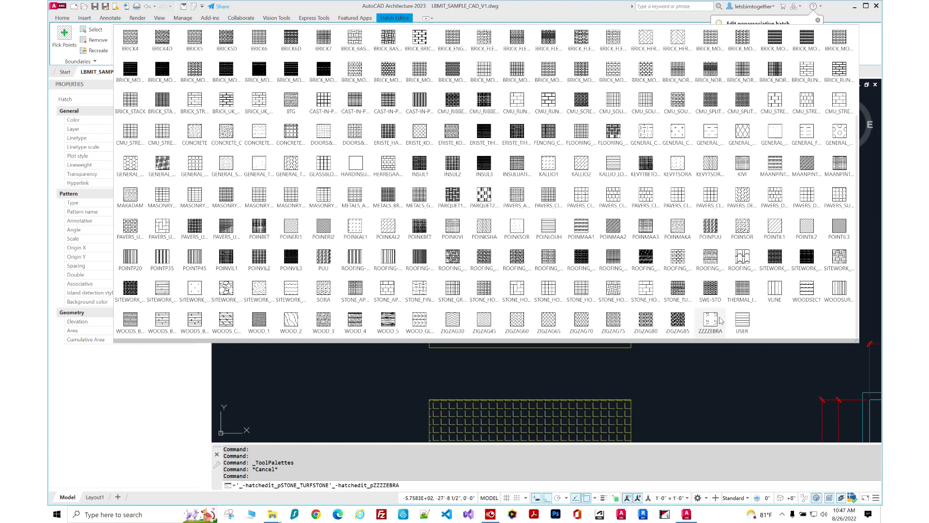
left_click(710, 321)
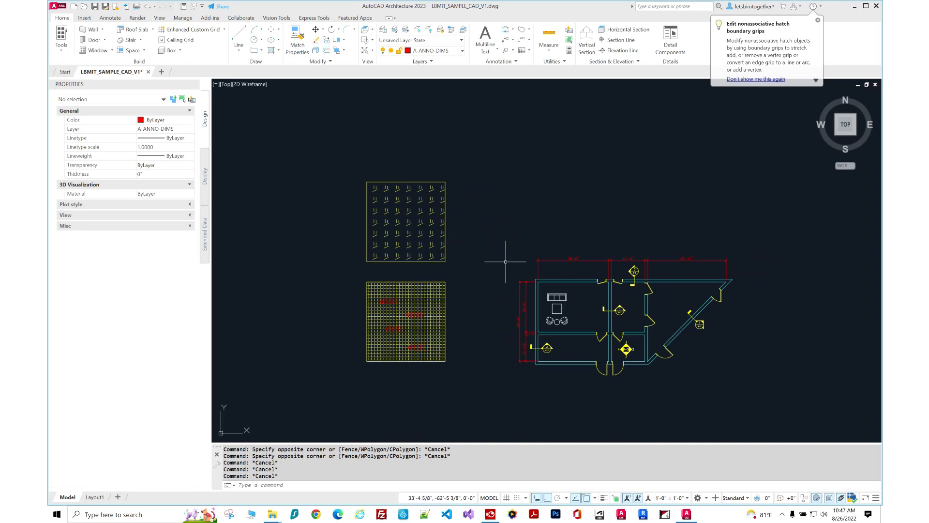
mouse_move(480, 310)
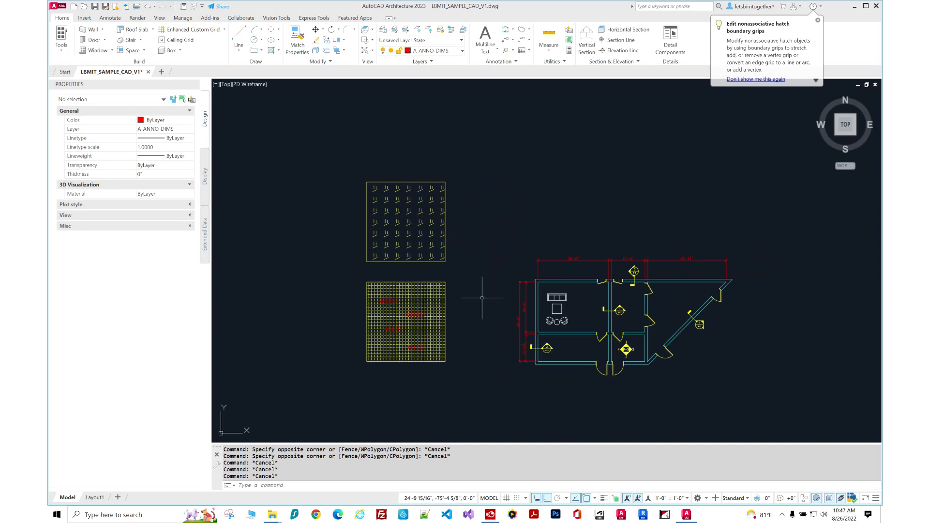
mouse_move(566, 321)
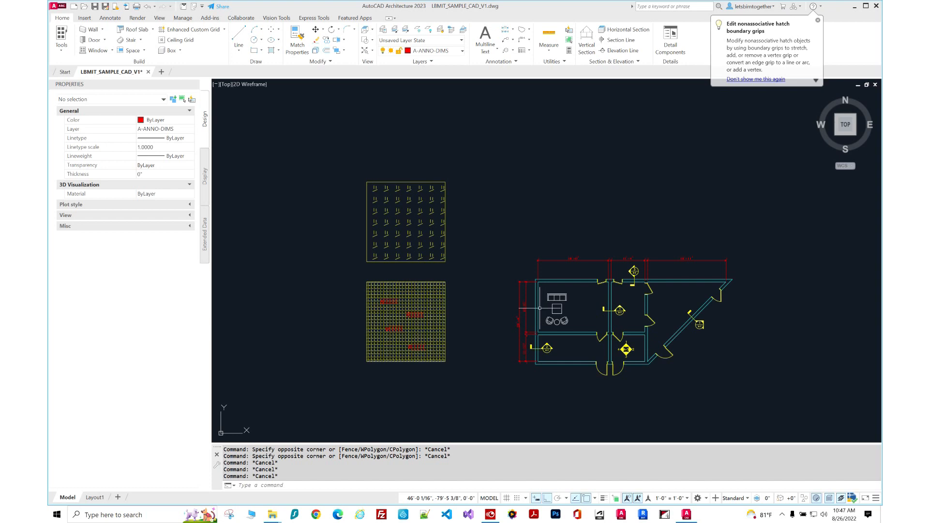
mouse_move(525, 279)
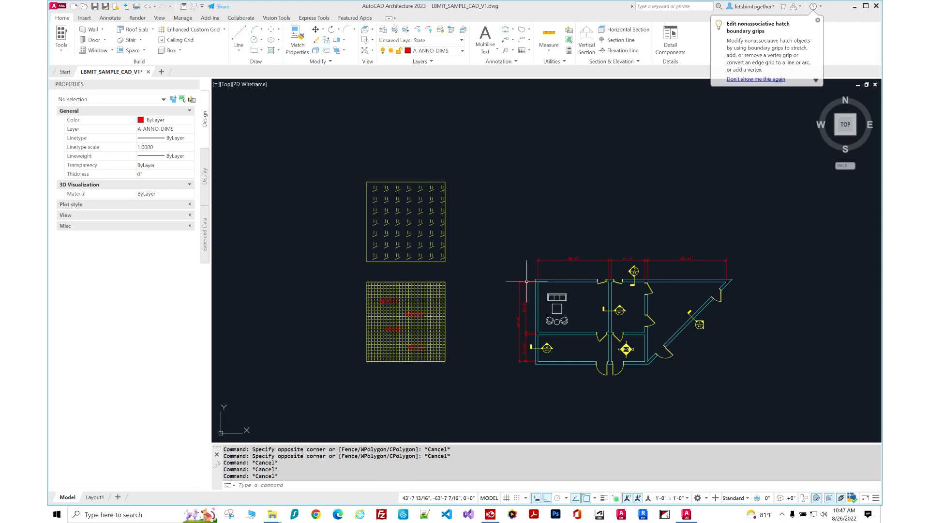